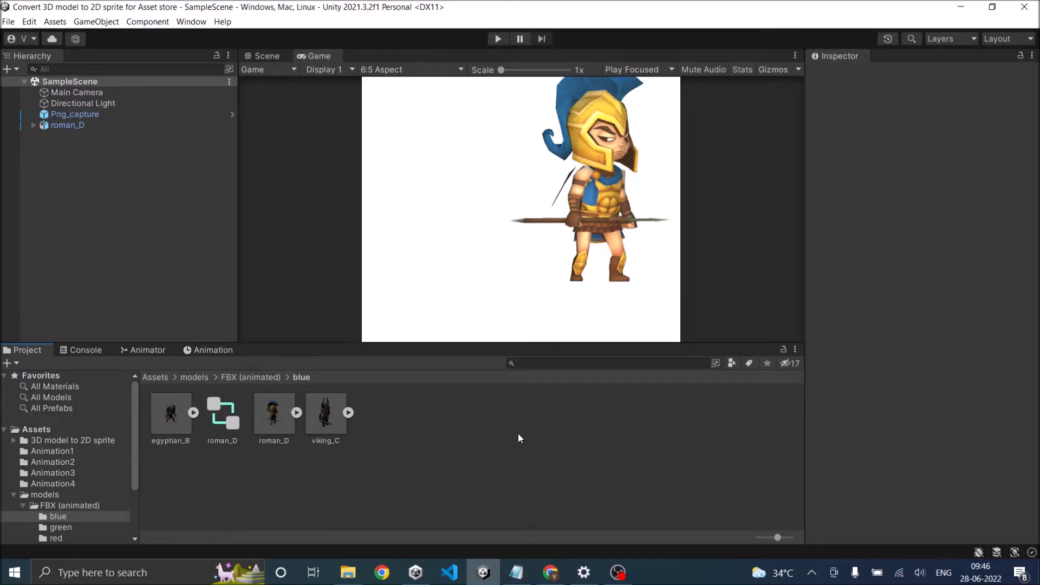
{"action": "mouse_move", "coordinate": [177, 427]}
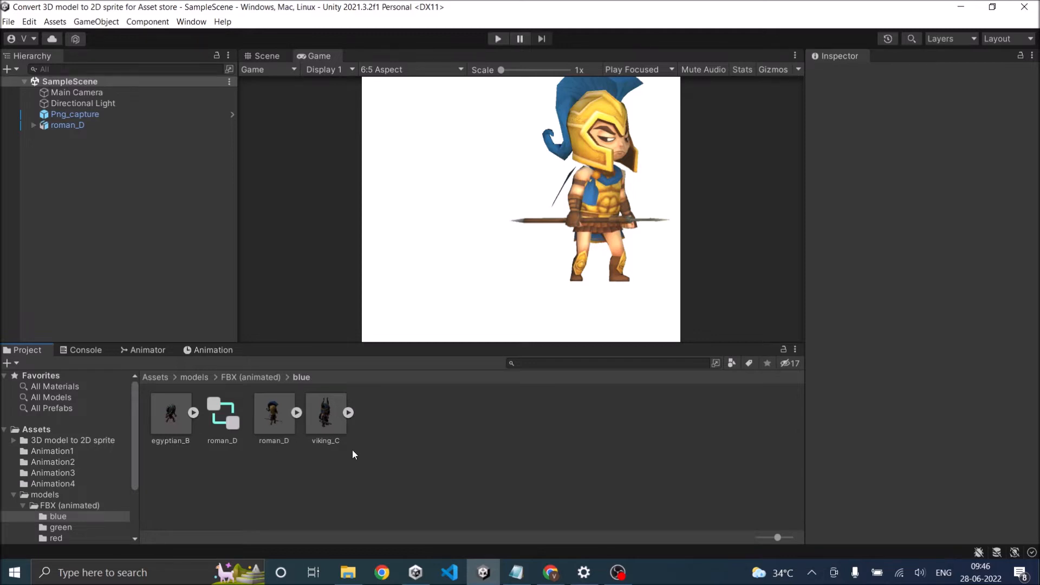
{"action": "mouse_move", "coordinate": [188, 439]}
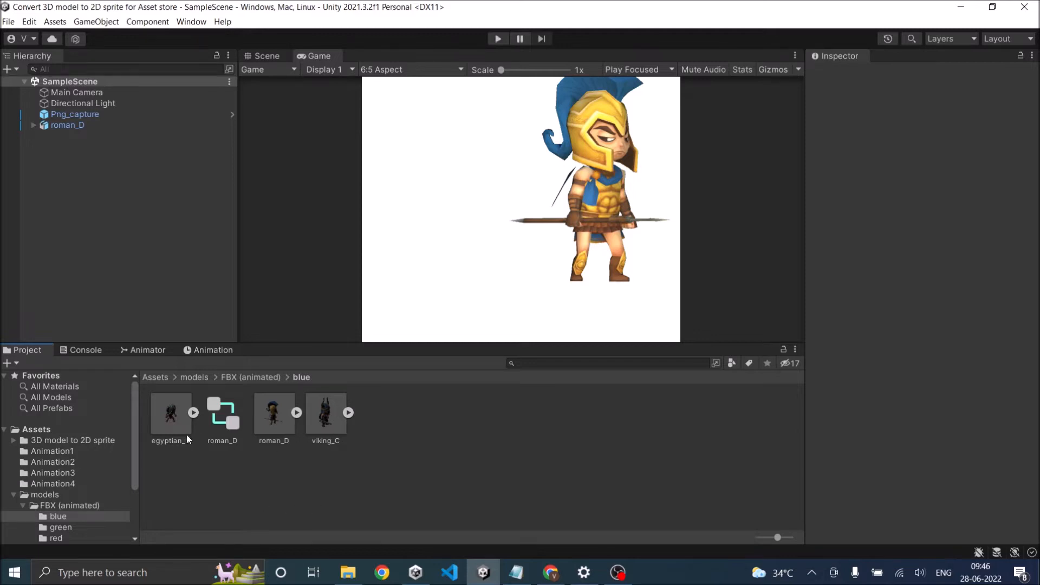
Step: Expand egyptian_B, select its Take 001 clip and play then pause its Inspector preview
{"action": "left_click", "coordinate": [170, 412]}
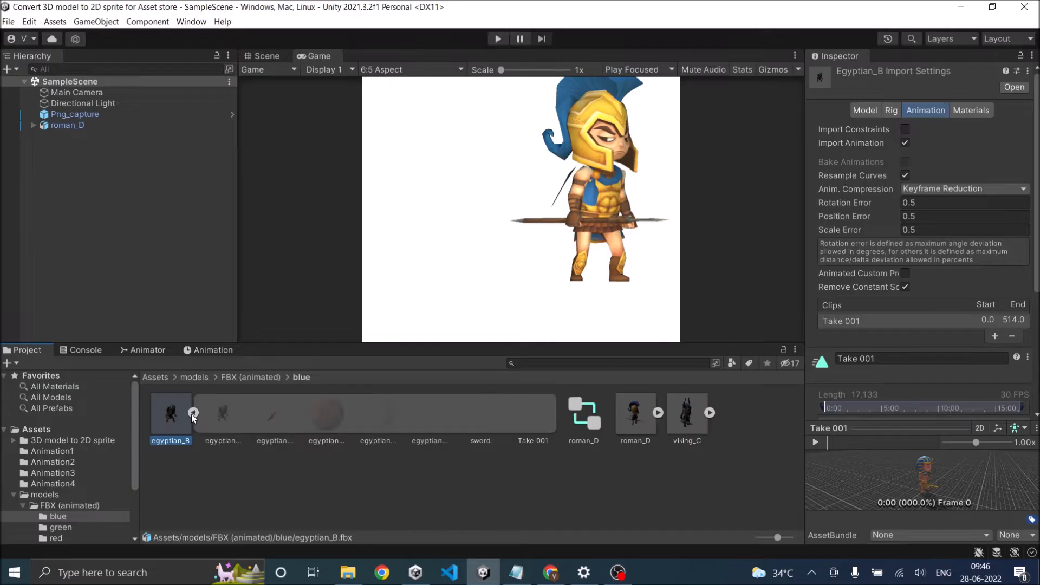
{"action": "left_click", "coordinate": [533, 412]}
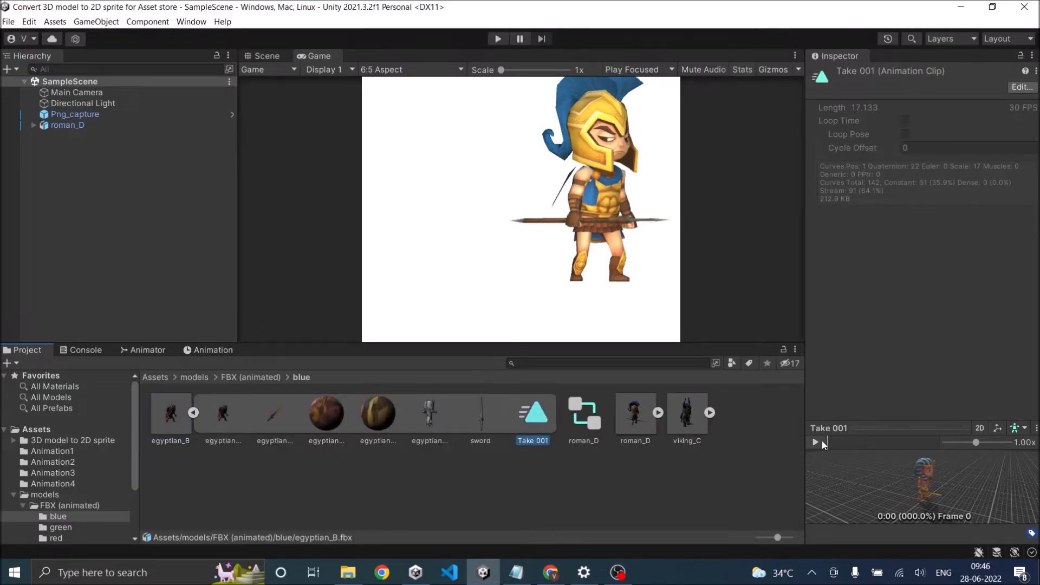
{"action": "left_click", "coordinate": [815, 442]}
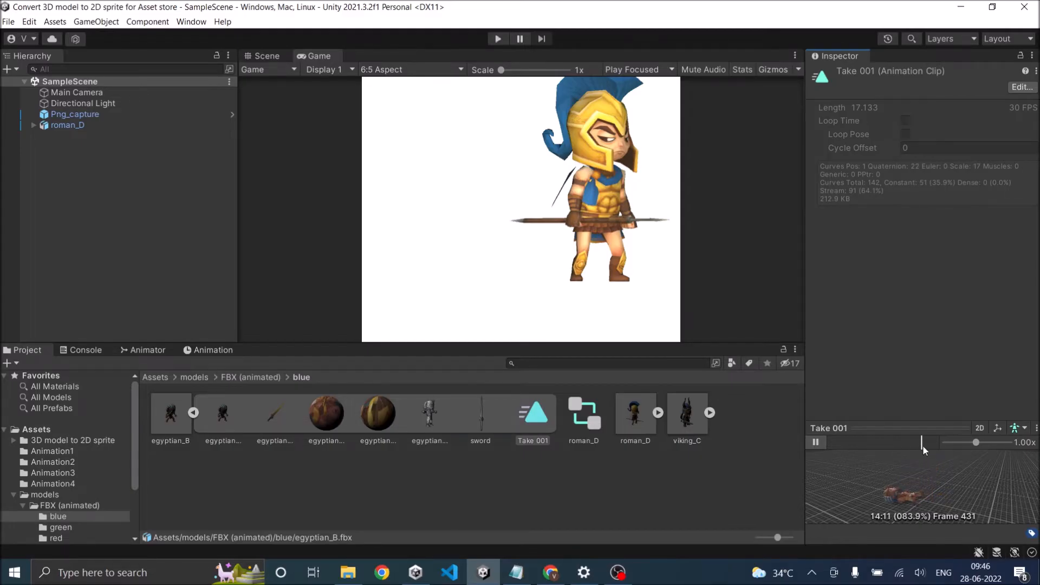
{"action": "left_click", "coordinate": [816, 442]}
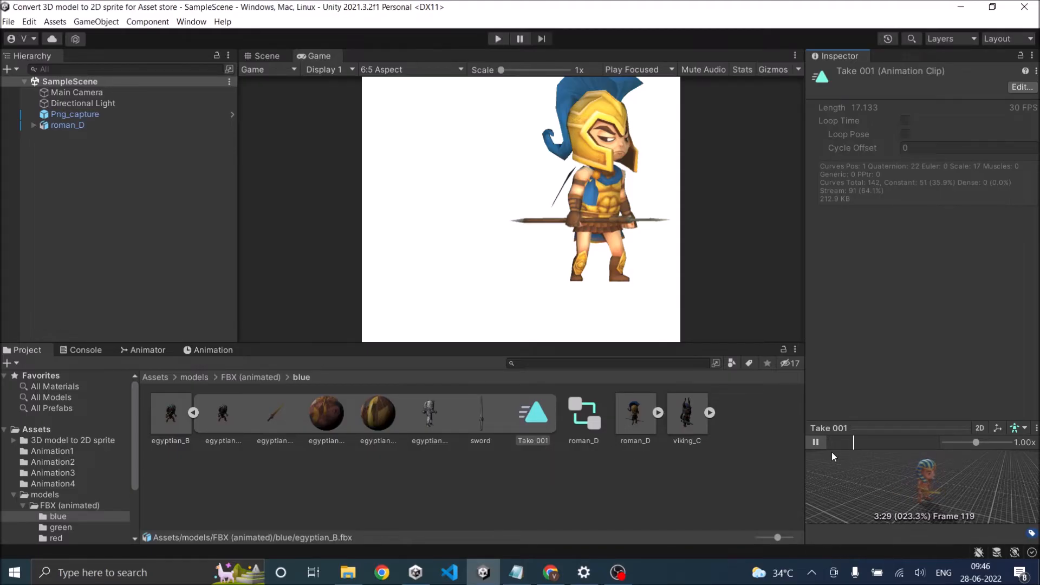
{"action": "left_click", "coordinate": [814, 442]}
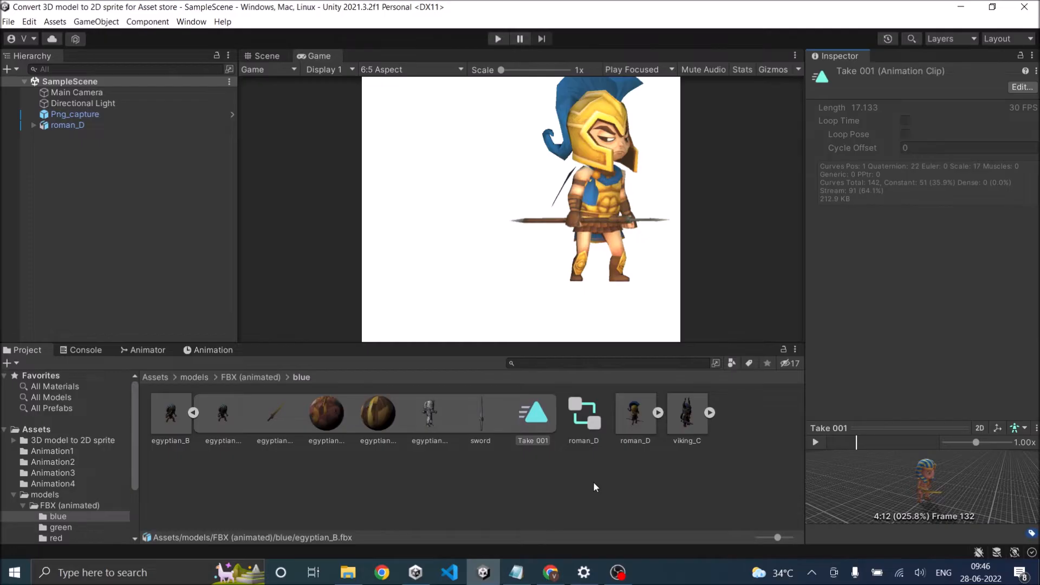
{"action": "mouse_move", "coordinate": [194, 419]}
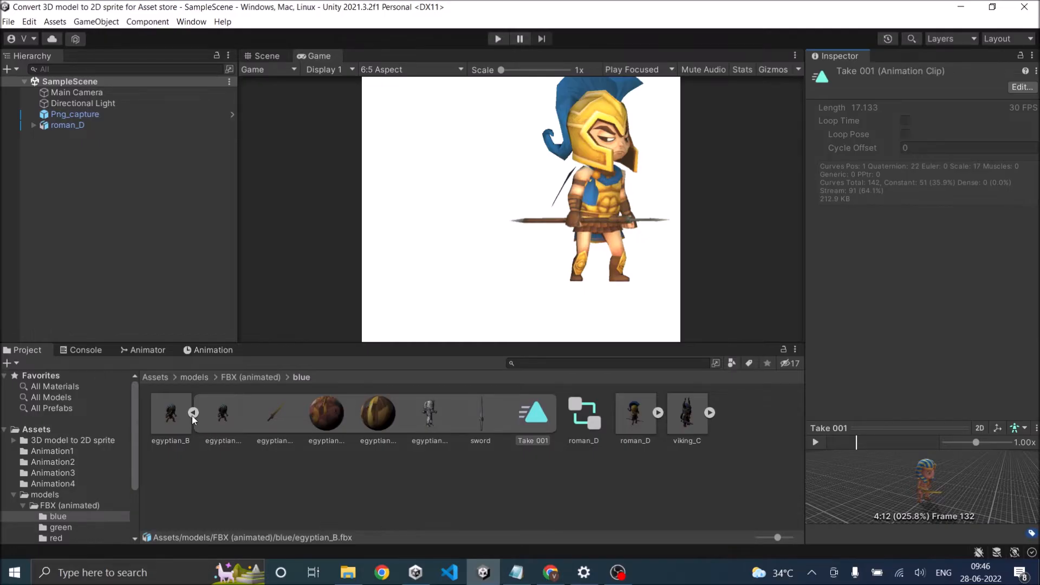
Step: Reselect the collapsed egyptian_B to show its Animation import settings with Take 001 (0-514)
{"action": "left_click", "coordinate": [170, 415]}
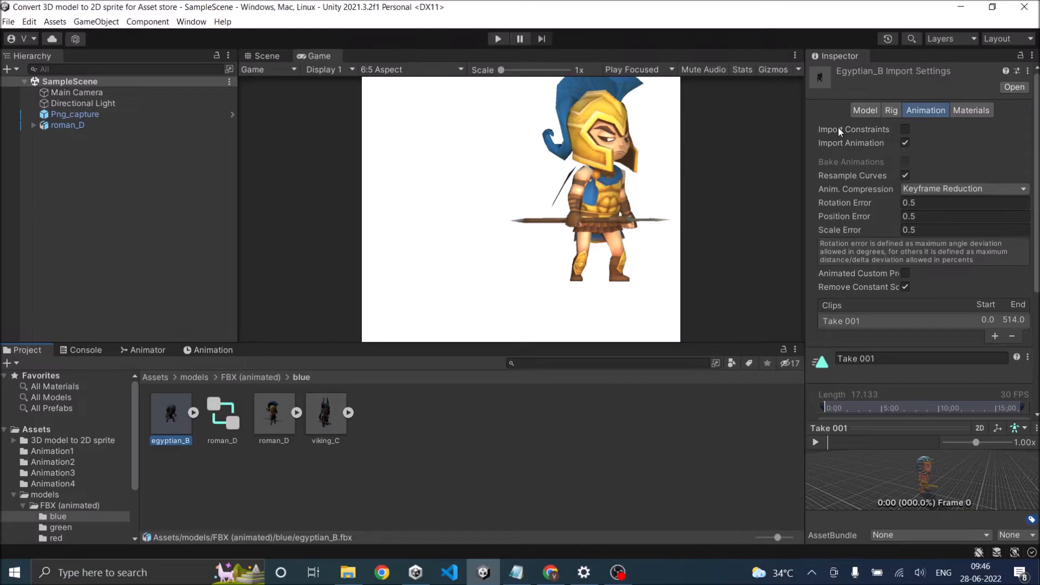
{"action": "mouse_move", "coordinate": [918, 156]}
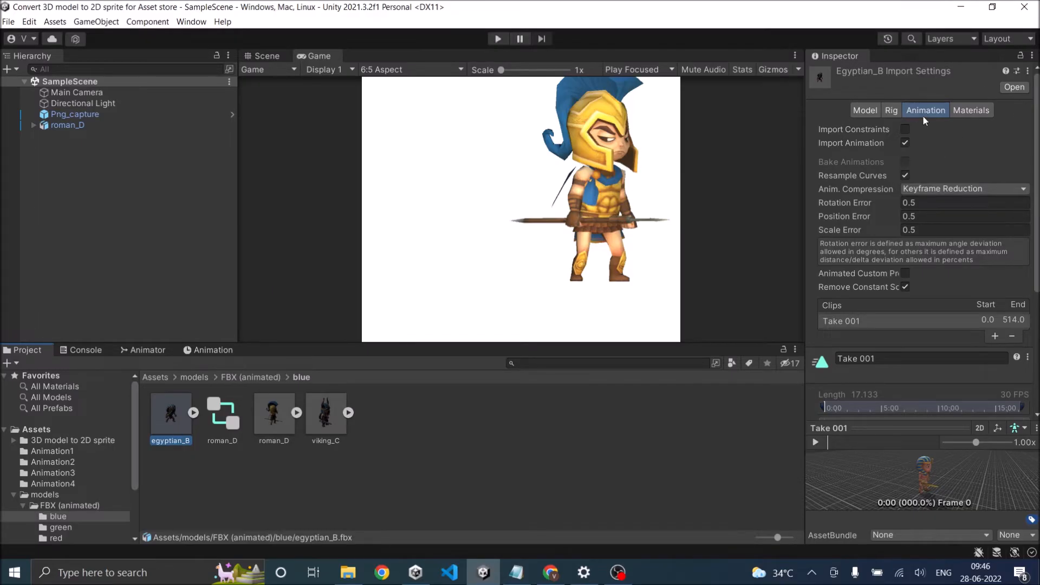
{"action": "mouse_move", "coordinate": [943, 169]}
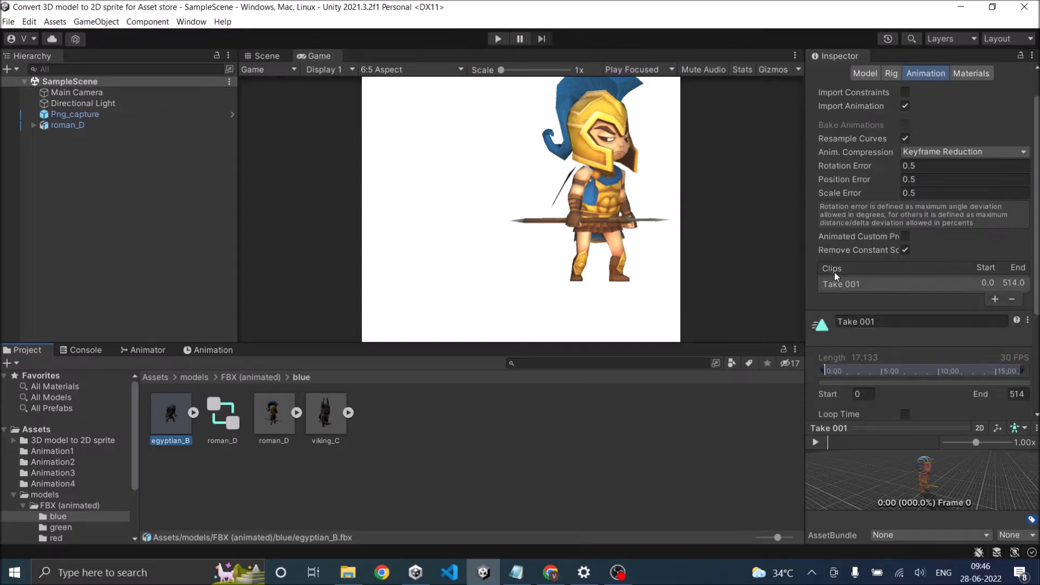
{"action": "mouse_move", "coordinate": [846, 296]}
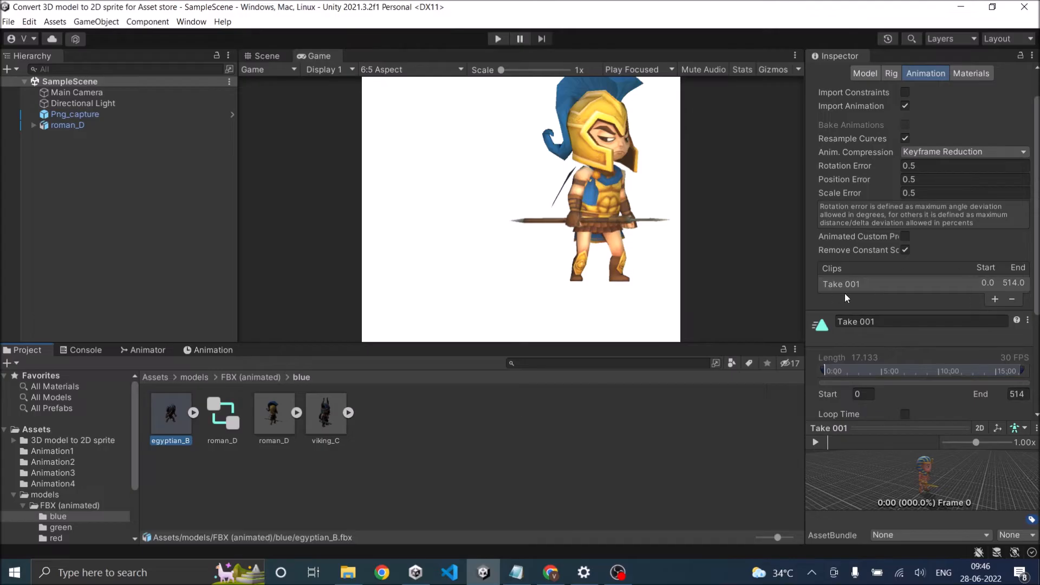
{"action": "mouse_move", "coordinate": [1008, 297]}
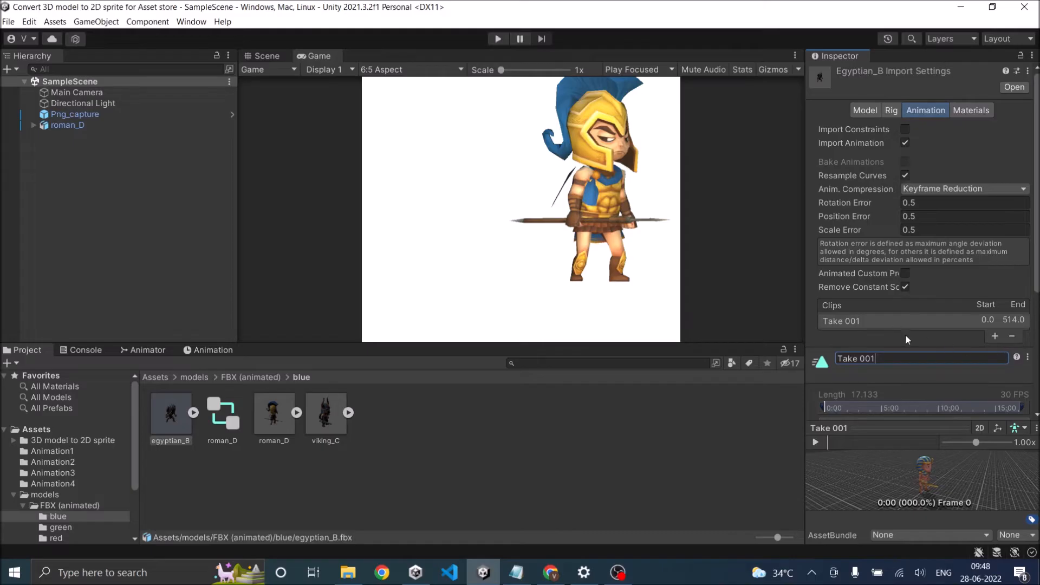
{"action": "mouse_move", "coordinate": [994, 335]}
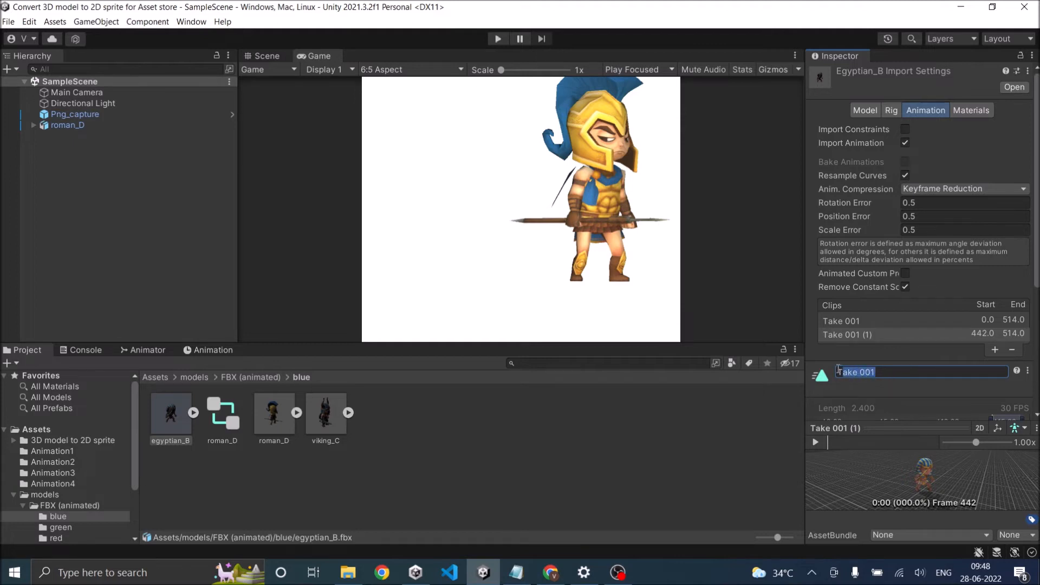
Step: Name the new clip Attack (frames 442-514) and preview it briefly
{"action": "type", "text": "Attac"}
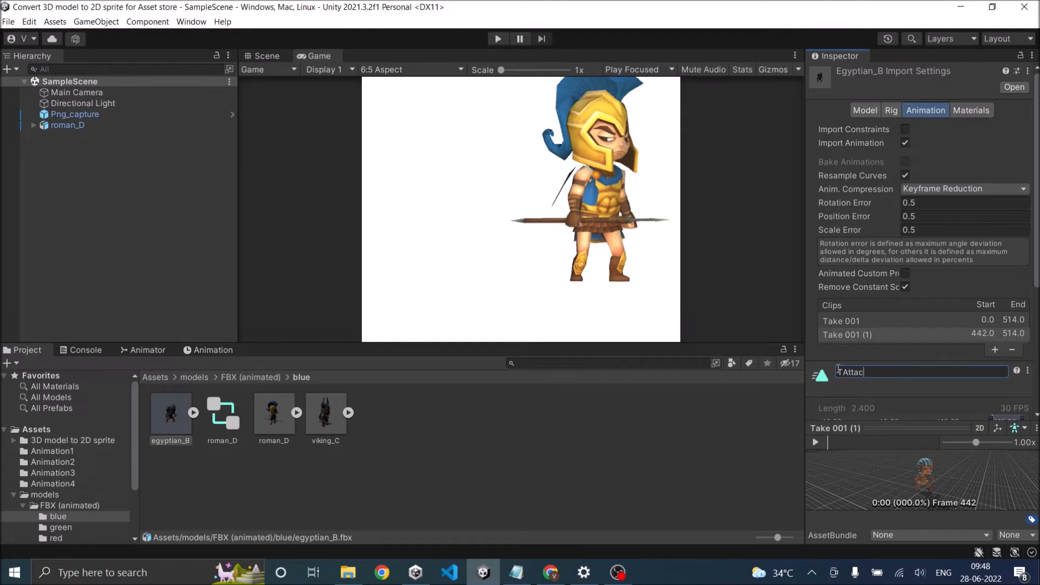
{"action": "type", "text": "k"}
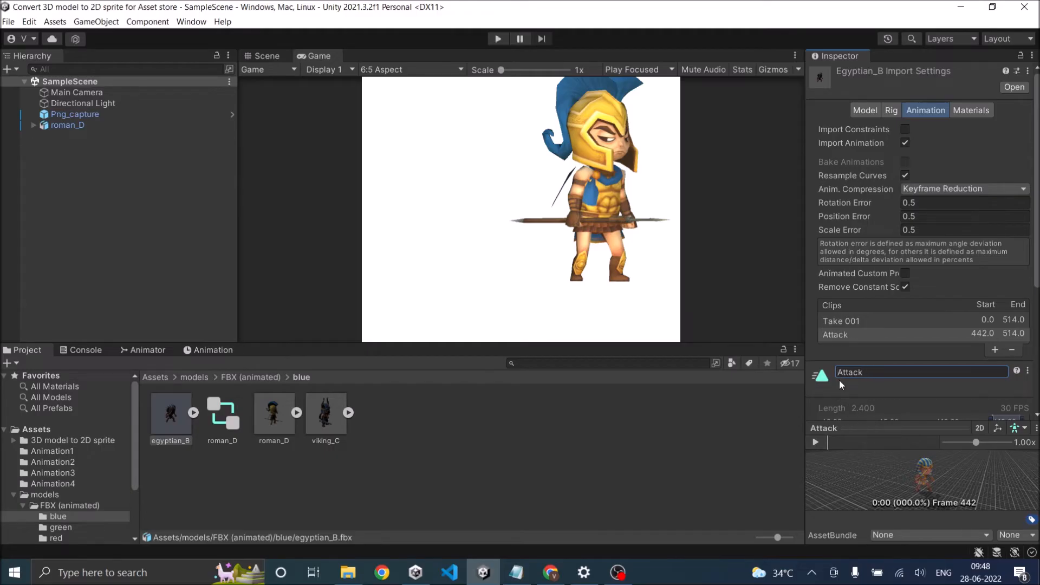
{"action": "mouse_move", "coordinate": [982, 368]}
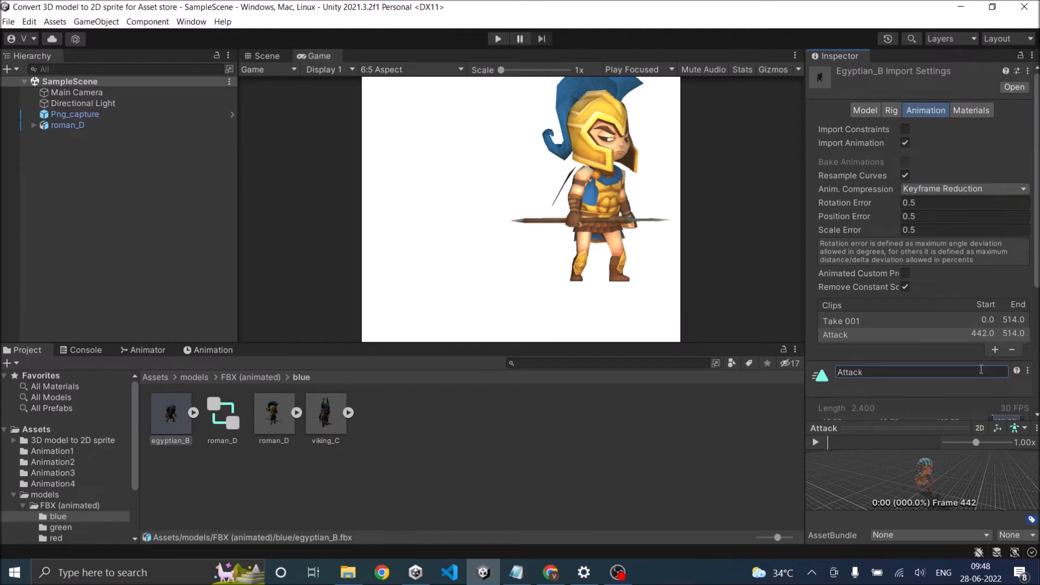
{"action": "left_click", "coordinate": [815, 442]}
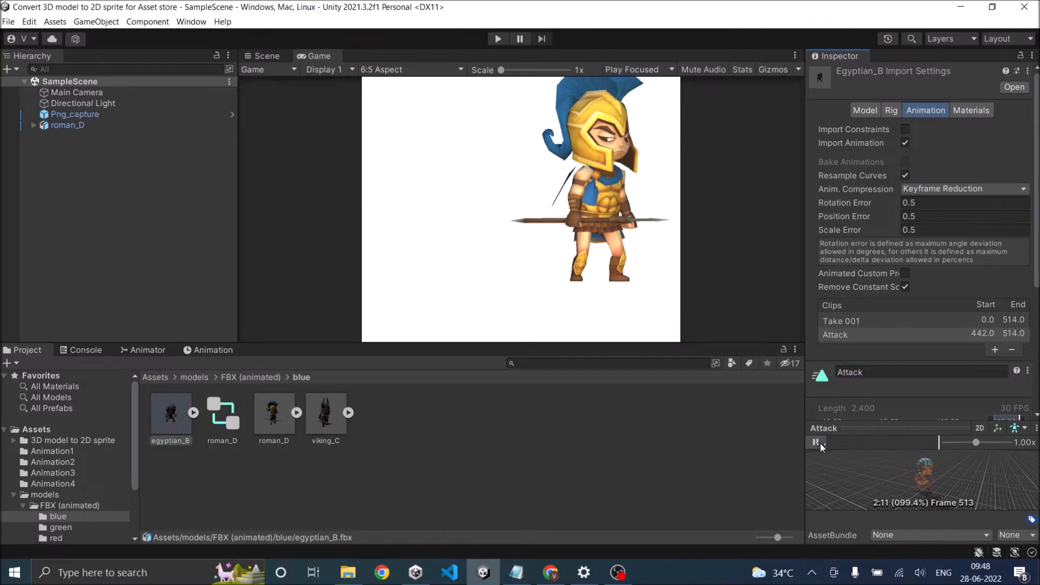
{"action": "left_click", "coordinate": [815, 442]}
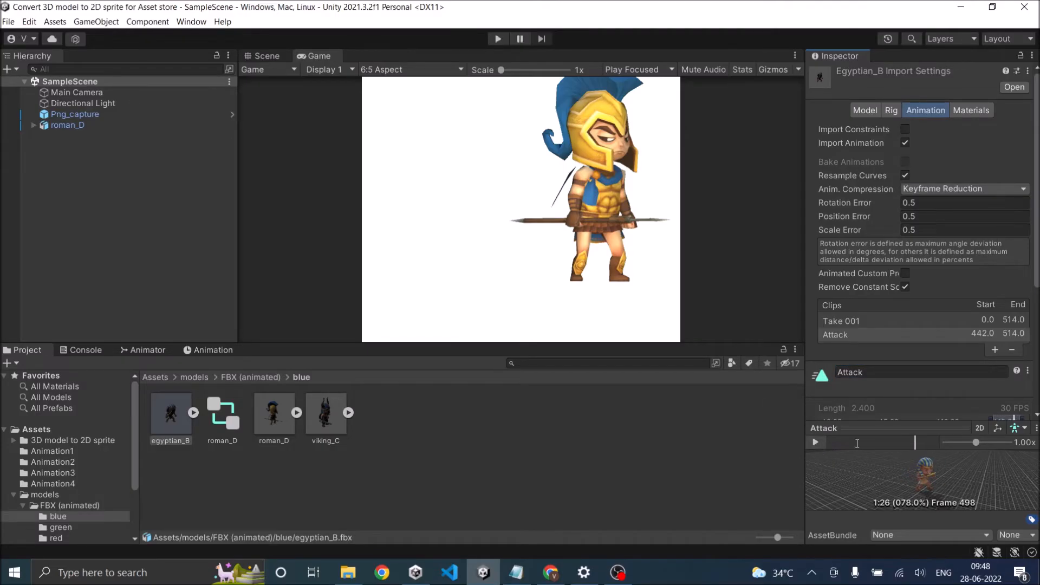
{"action": "mouse_move", "coordinate": [995, 350]}
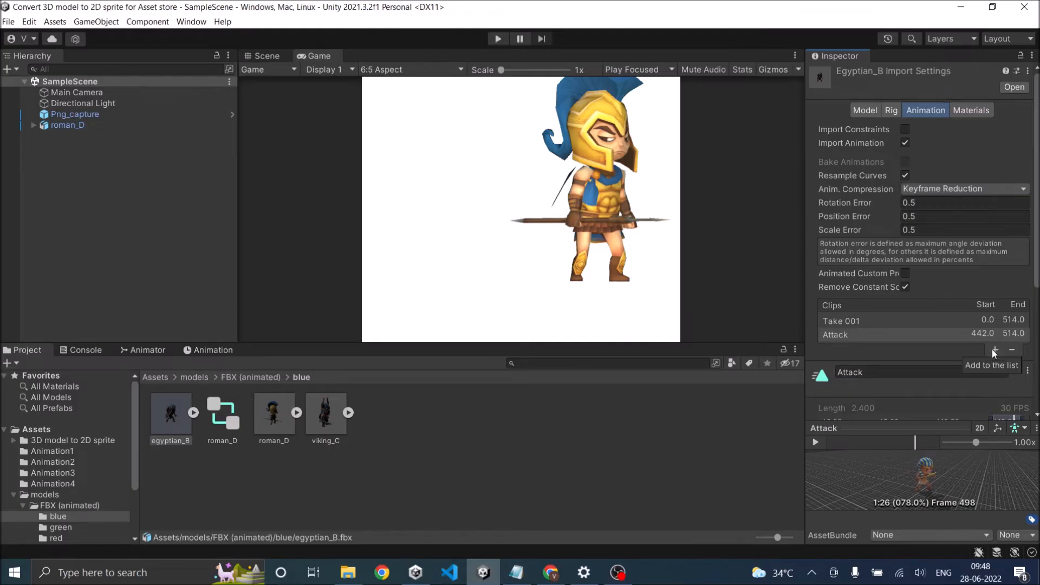
Step: Add a Death clip set to frames 360-440 and preview it
{"action": "left_click", "coordinate": [995, 363]}
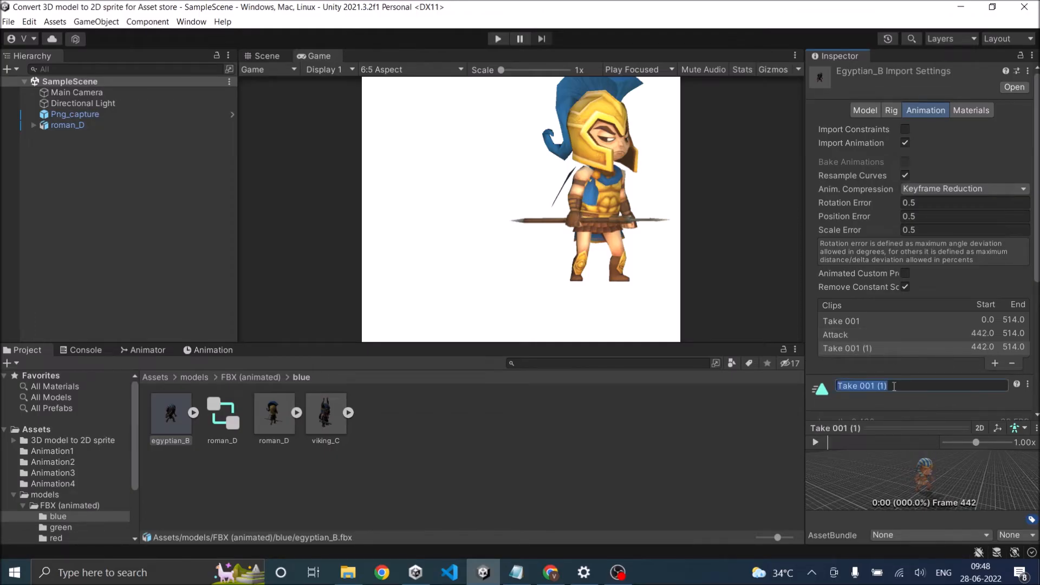
{"action": "type", "text": "dea"}
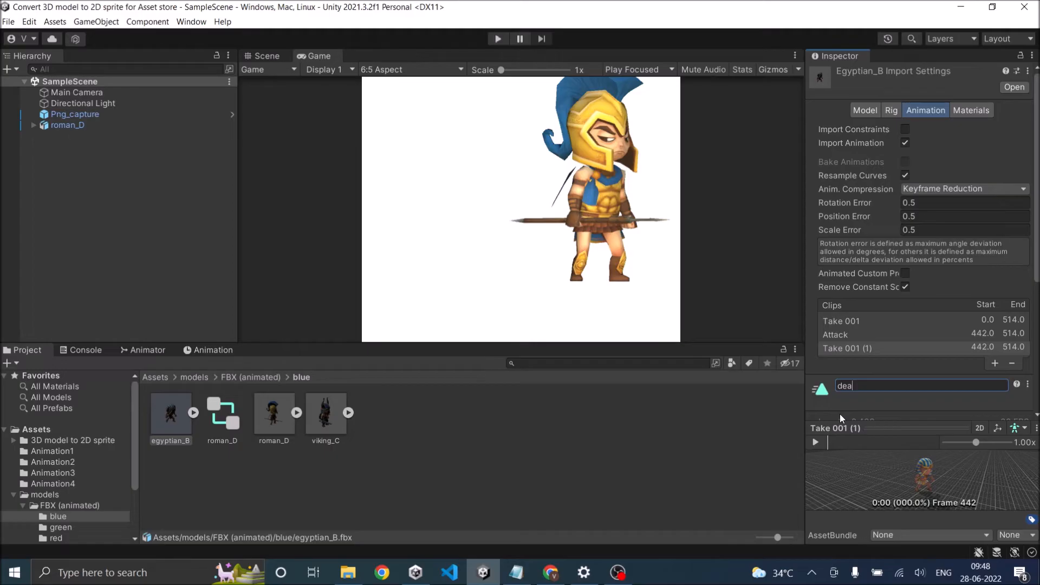
{"action": "type", "text": "th"}
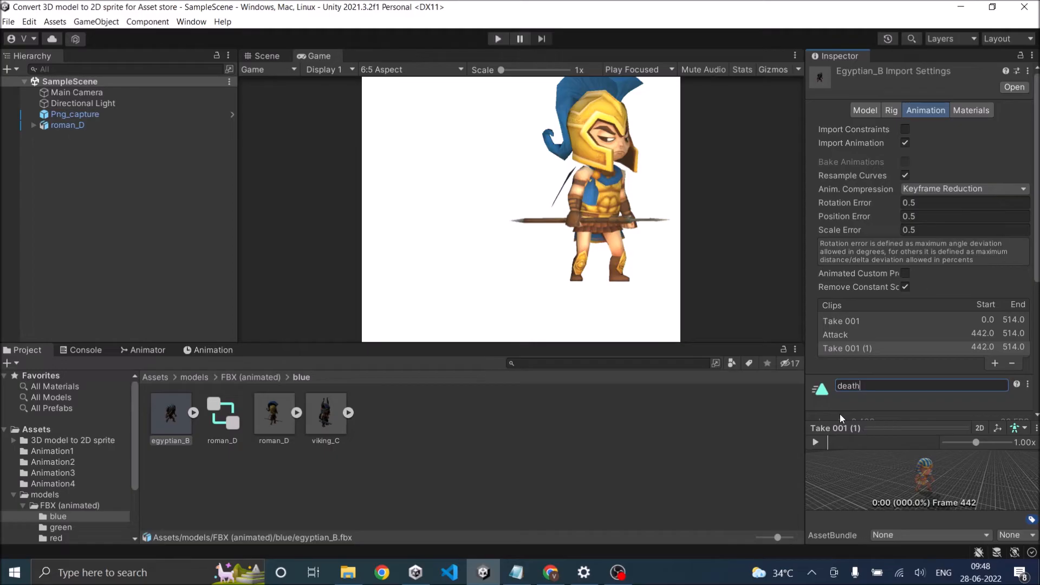
{"action": "type", "text": "Death"}
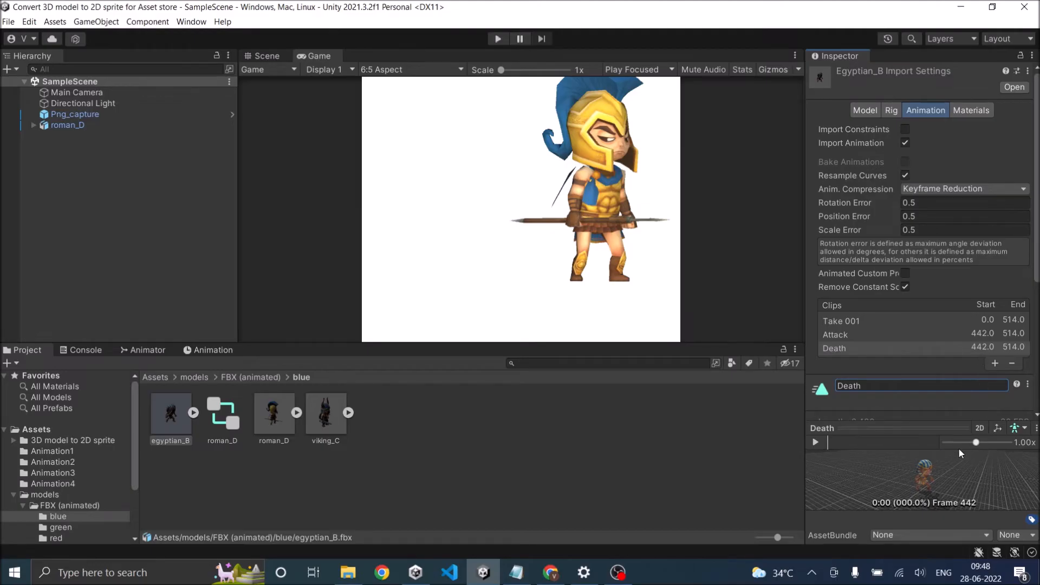
{"action": "mouse_move", "coordinate": [986, 351]}
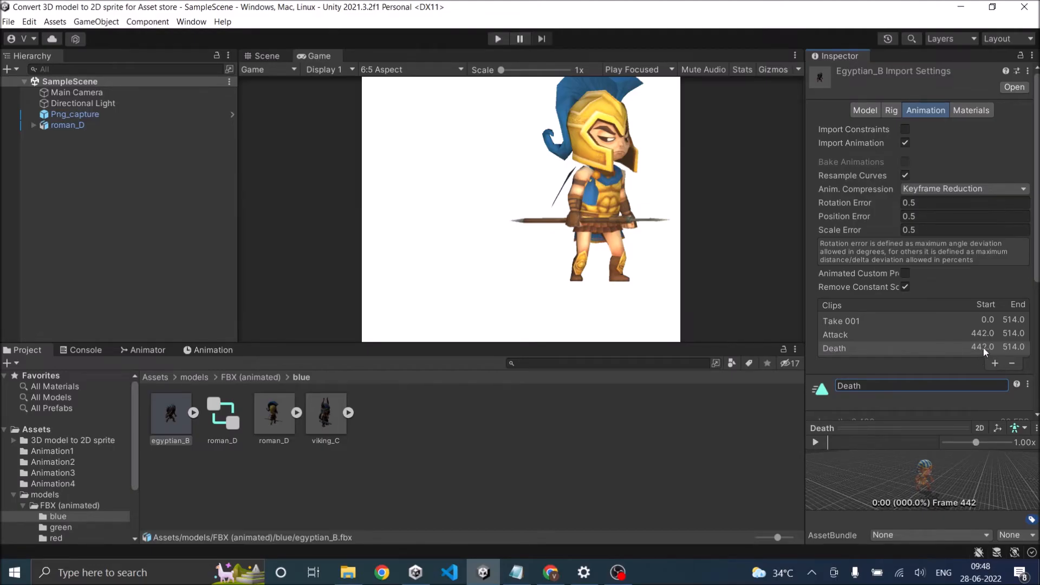
{"action": "left_click", "coordinate": [863, 348]}
{"action": "type", "text": "330"}
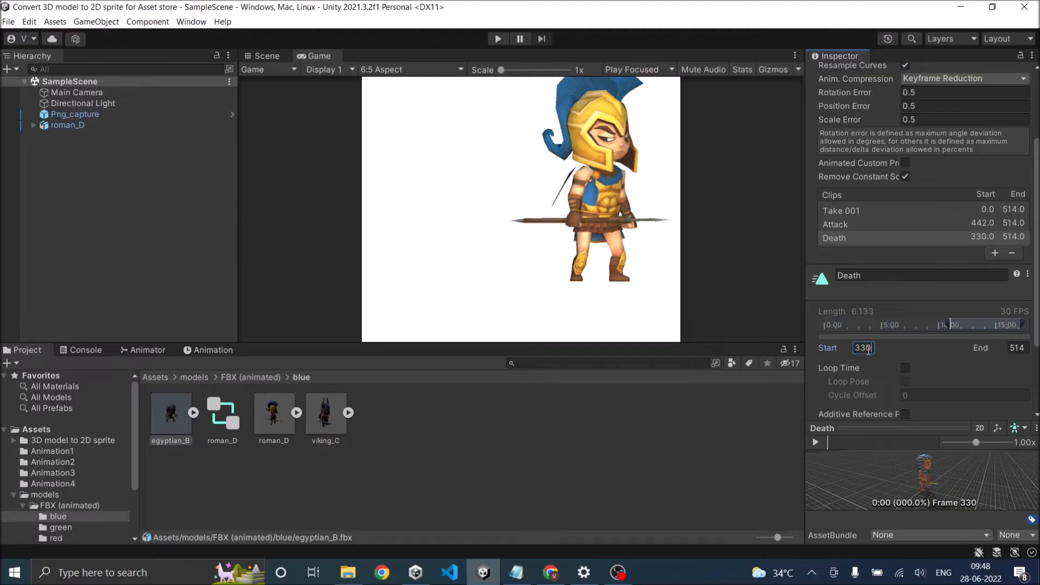
{"action": "left_click", "coordinate": [815, 442]}
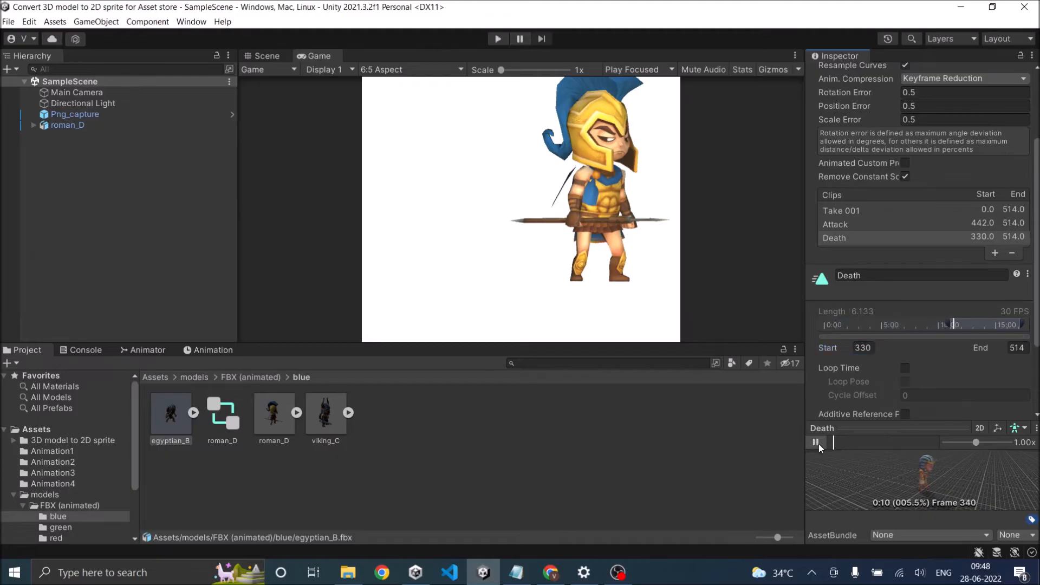
{"action": "left_click", "coordinate": [815, 442]}
{"action": "type", "text": "440"}
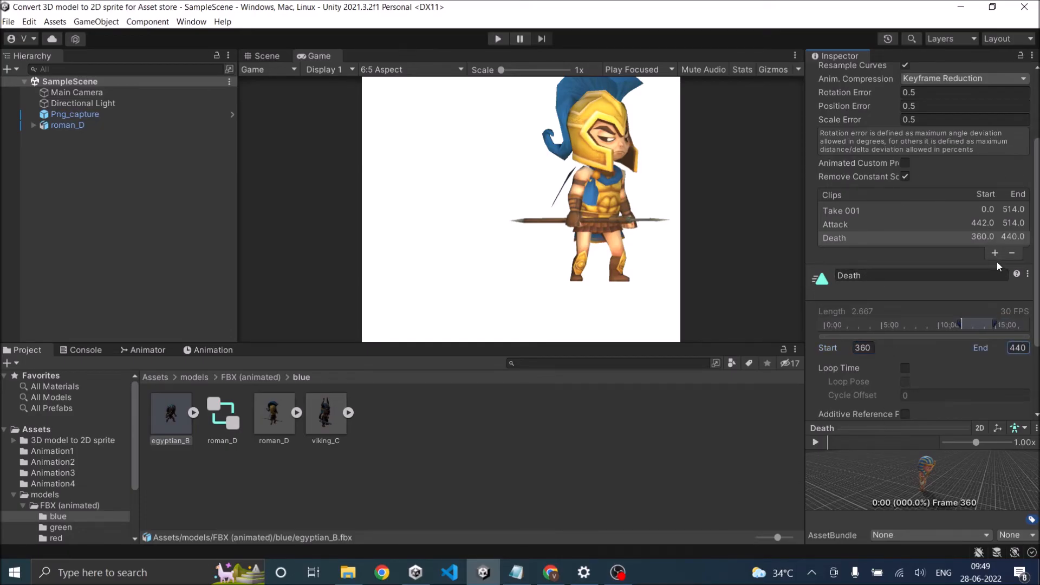
Step: Add a Run clip set to frames 340-359, preview it, and add a fifth clip
{"action": "left_click", "coordinate": [994, 252]}
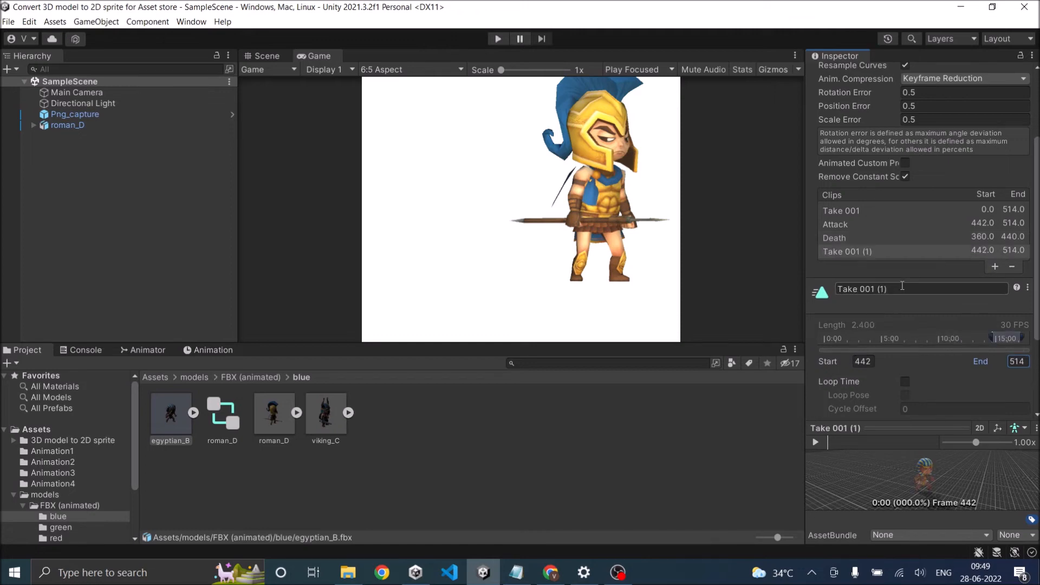
{"action": "type", "text": "Run"}
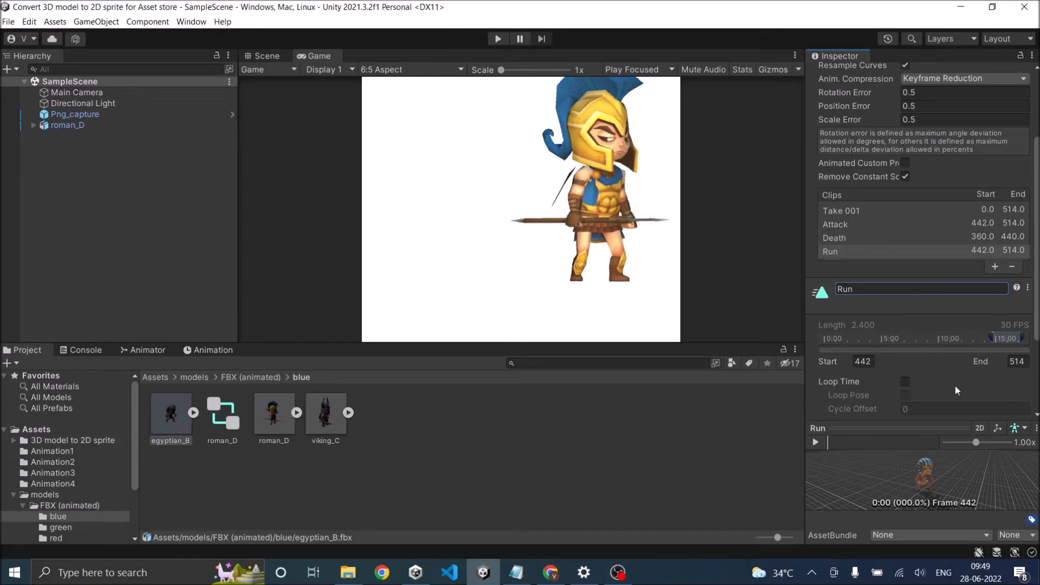
{"action": "mouse_move", "coordinate": [956, 361]}
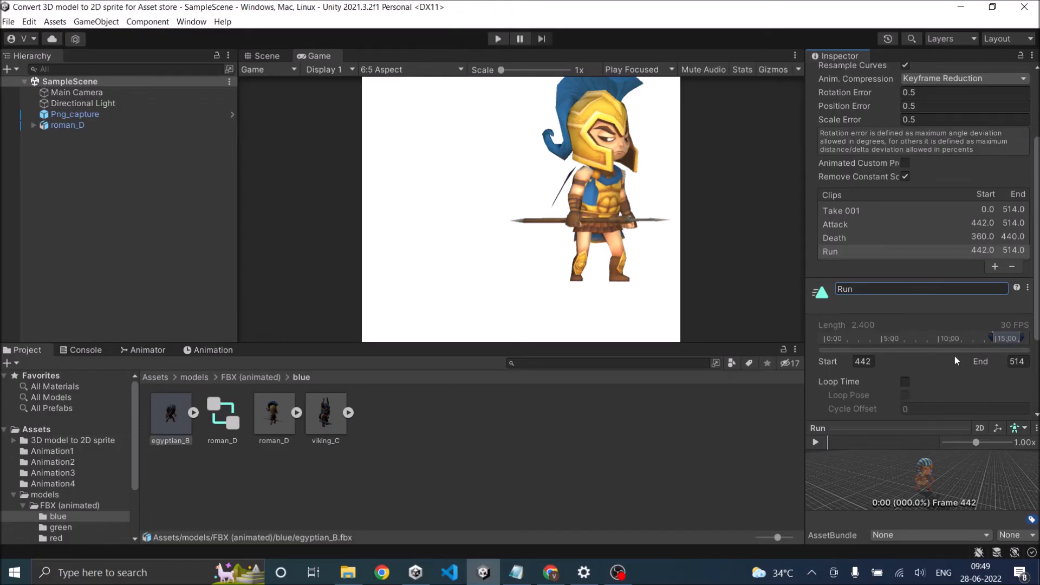
{"action": "mouse_move", "coordinate": [863, 374]}
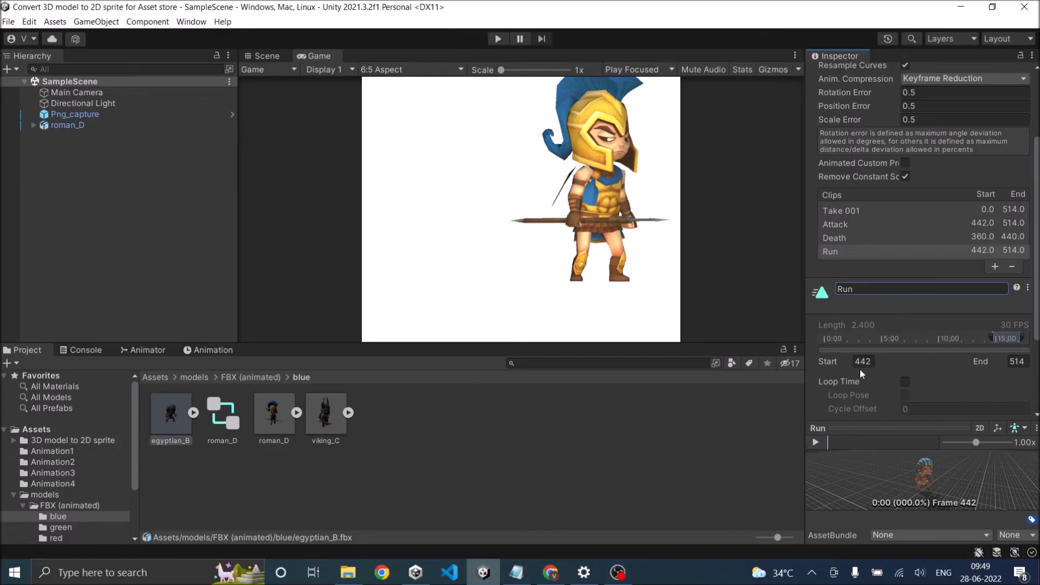
{"action": "triple_click", "coordinate": [863, 361]}
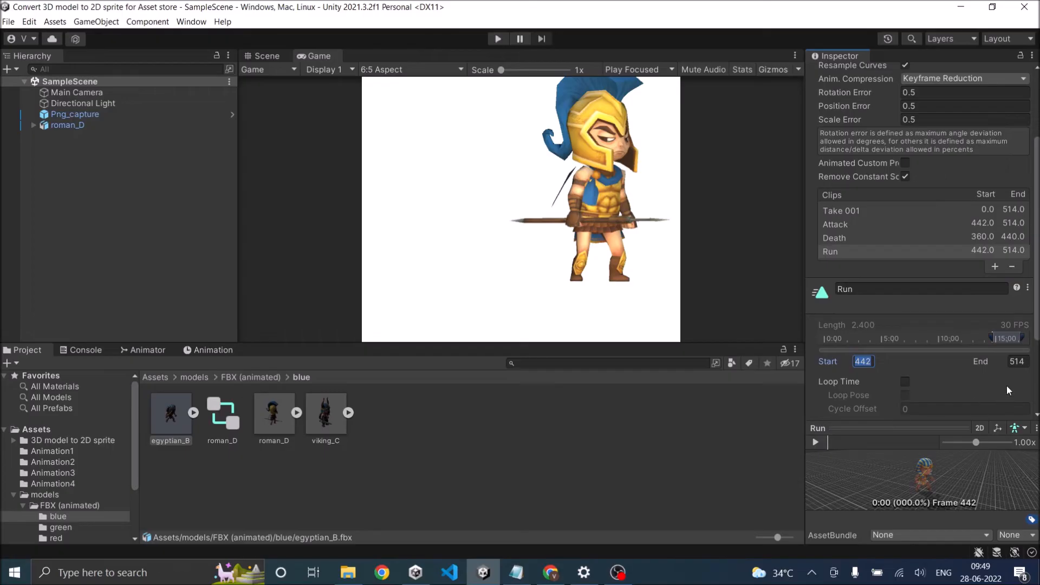
{"action": "left_click", "coordinate": [1017, 361]}
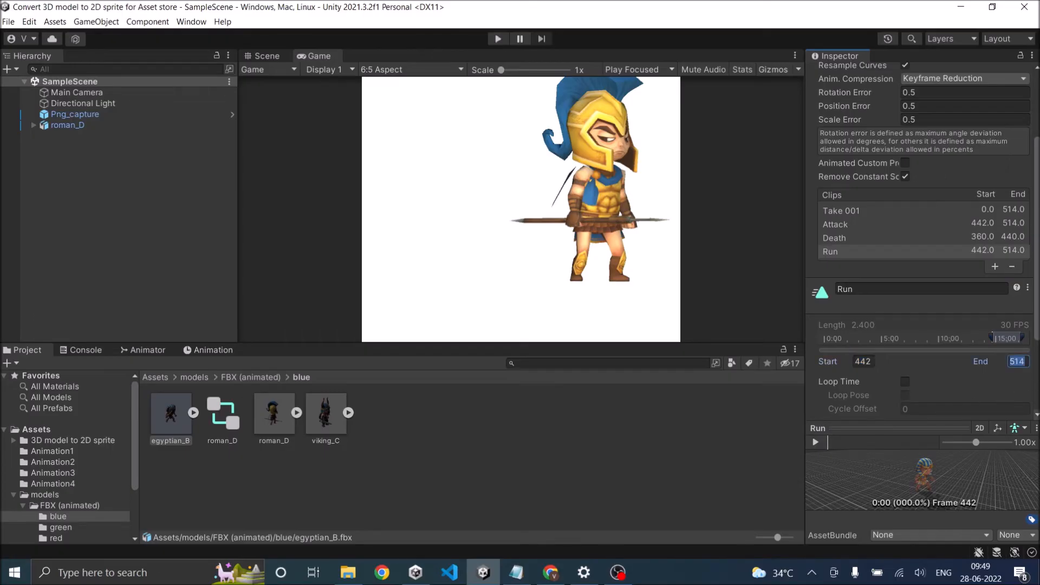
{"action": "mouse_move", "coordinate": [980, 244]}
{"action": "type", "text": "350"}
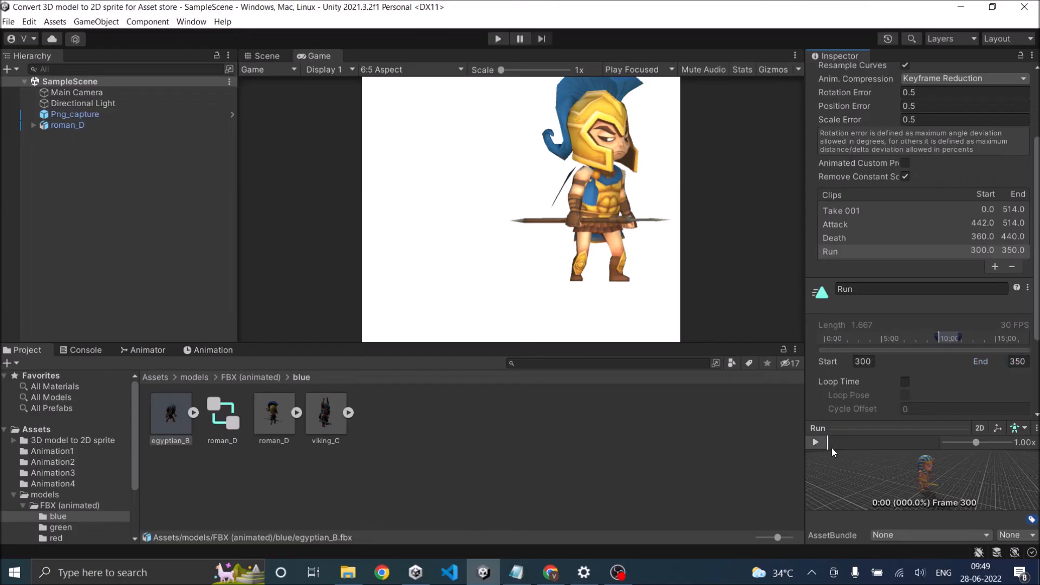
{"action": "left_click", "coordinate": [814, 442]}
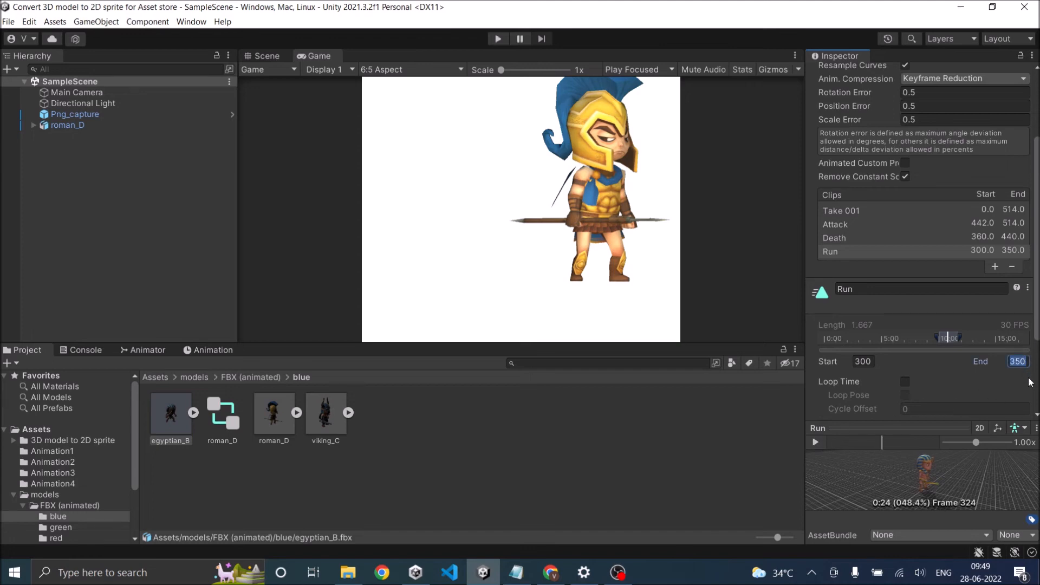
{"action": "mouse_move", "coordinate": [879, 247]}
{"action": "type", "text": "340"}
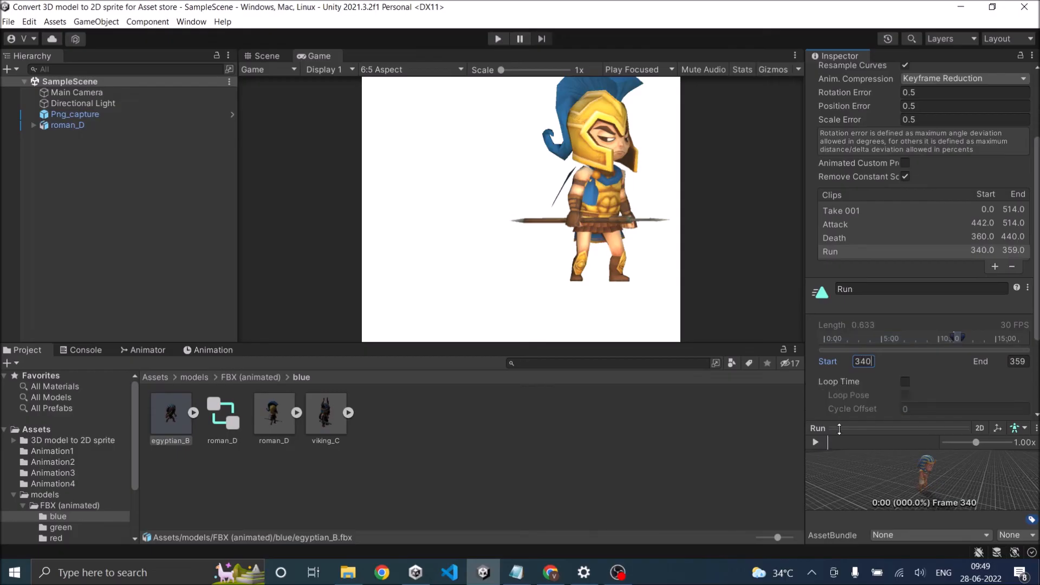
{"action": "left_click", "coordinate": [815, 442]}
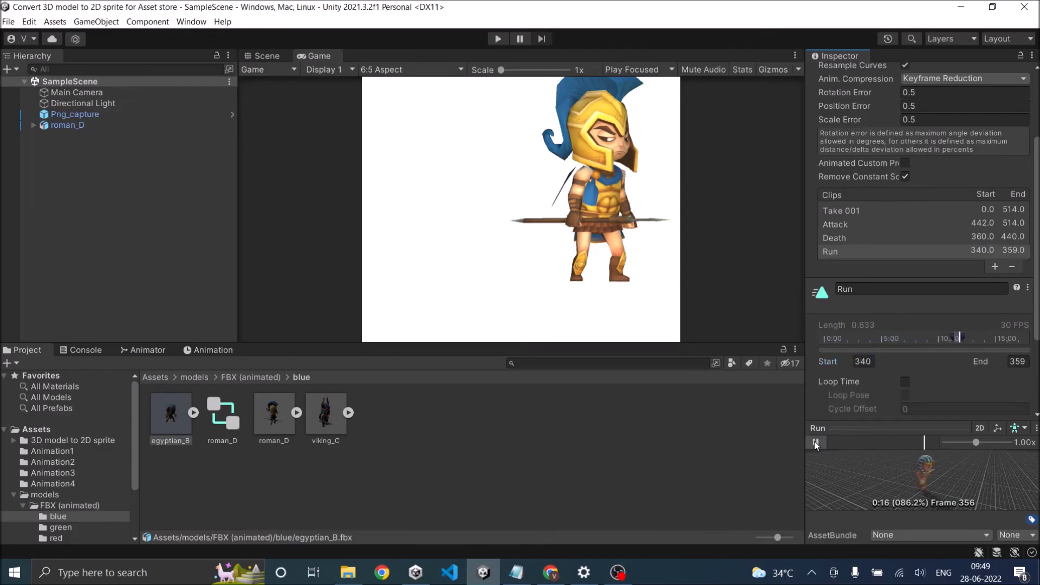
{"action": "left_click", "coordinate": [836, 442]}
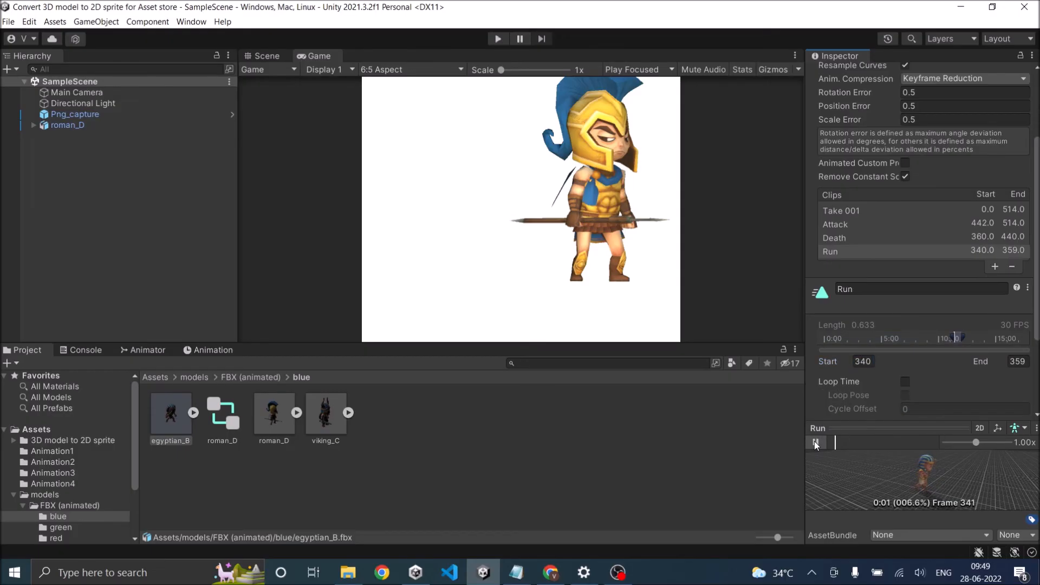
{"action": "left_click", "coordinate": [995, 267]}
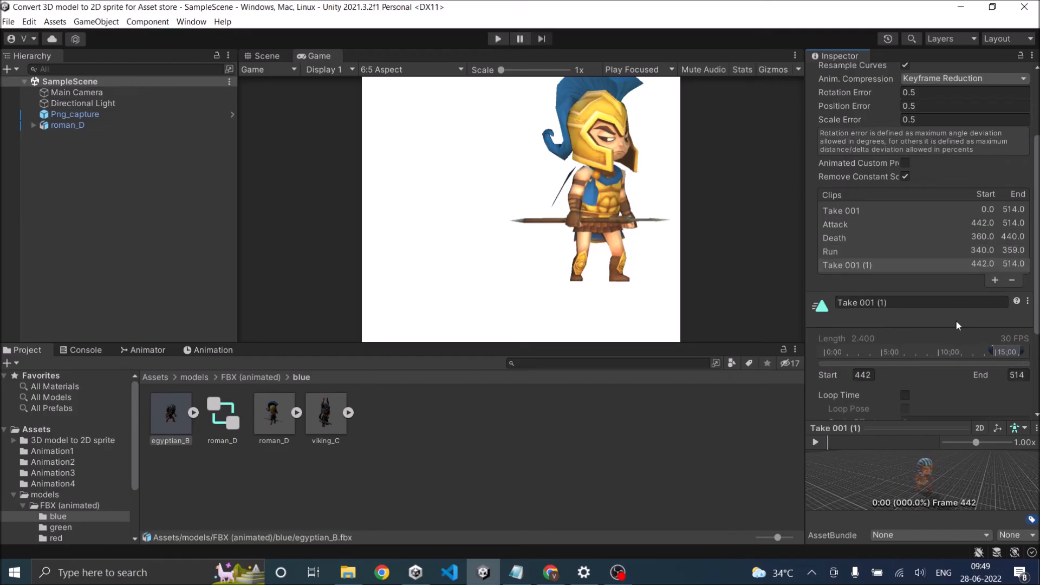
Step: Name the fifth clip idle, covering frames 0-200, and preview it
{"action": "type", "text": "id"}
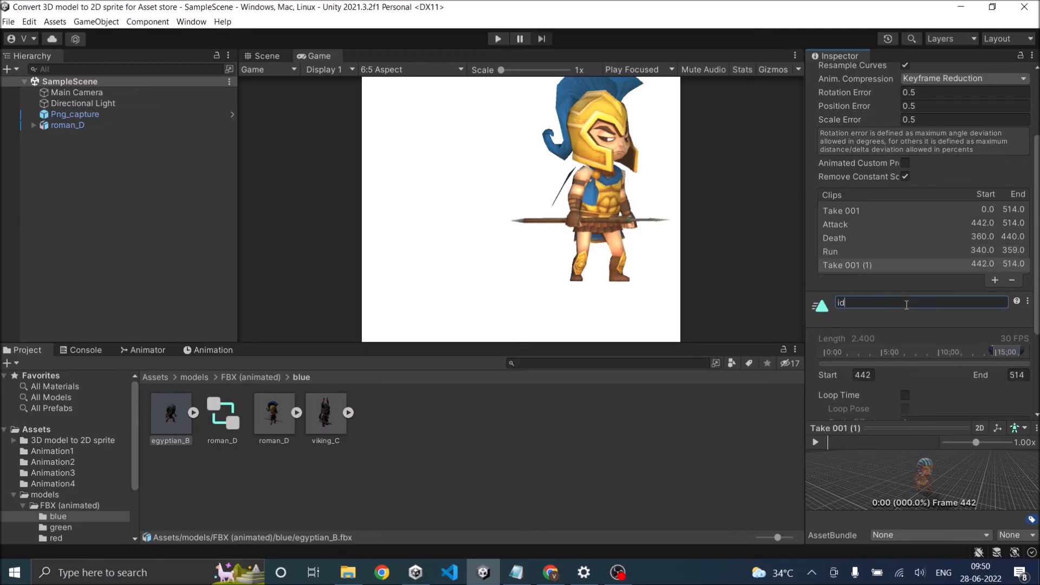
{"action": "type", "text": "le"}
{"action": "left_click", "coordinate": [1018, 373]}
{"action": "type", "text": "200"}
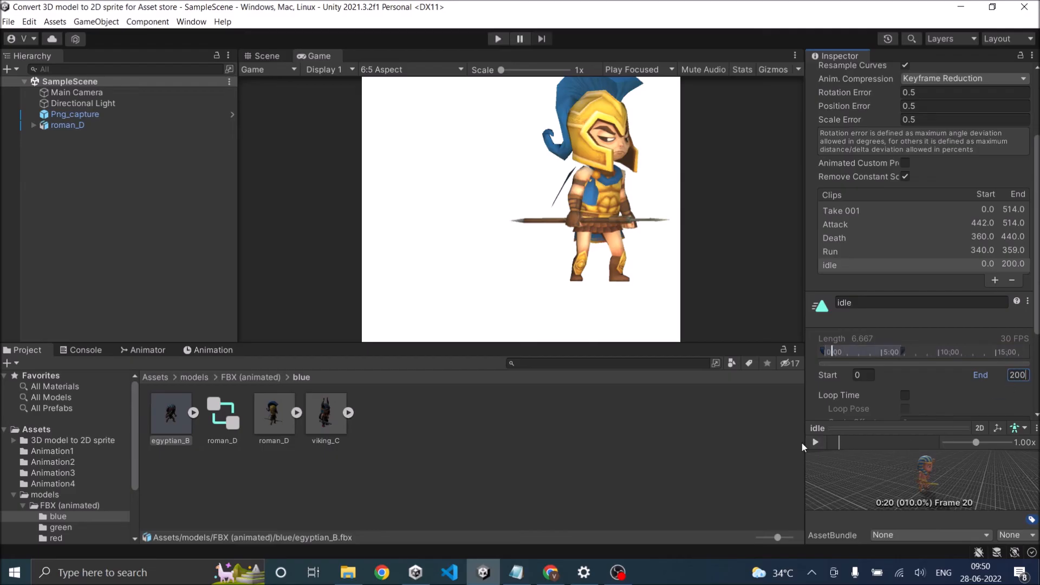
{"action": "left_click", "coordinate": [815, 442]}
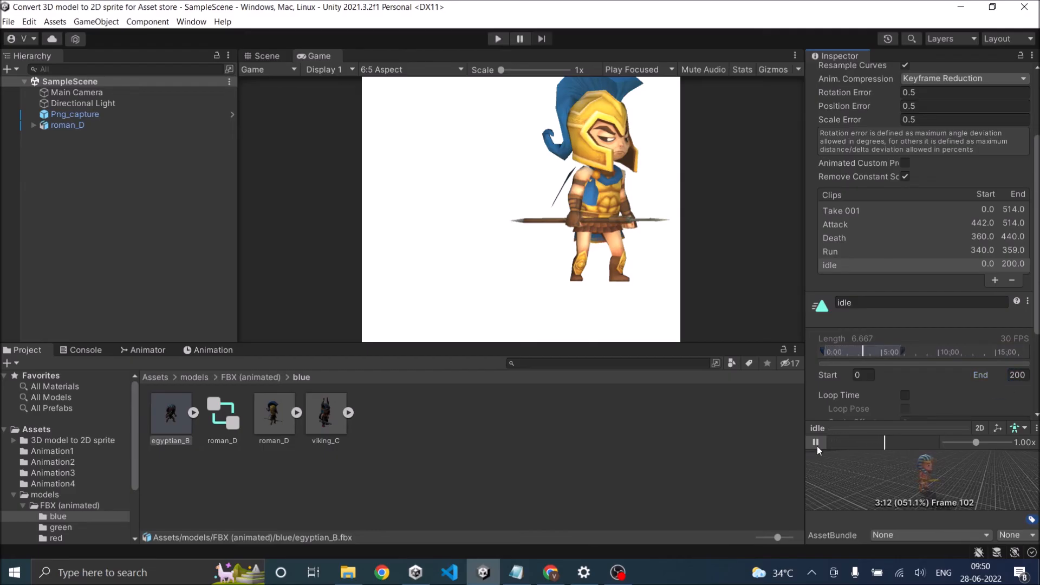
{"action": "left_click", "coordinate": [817, 442]}
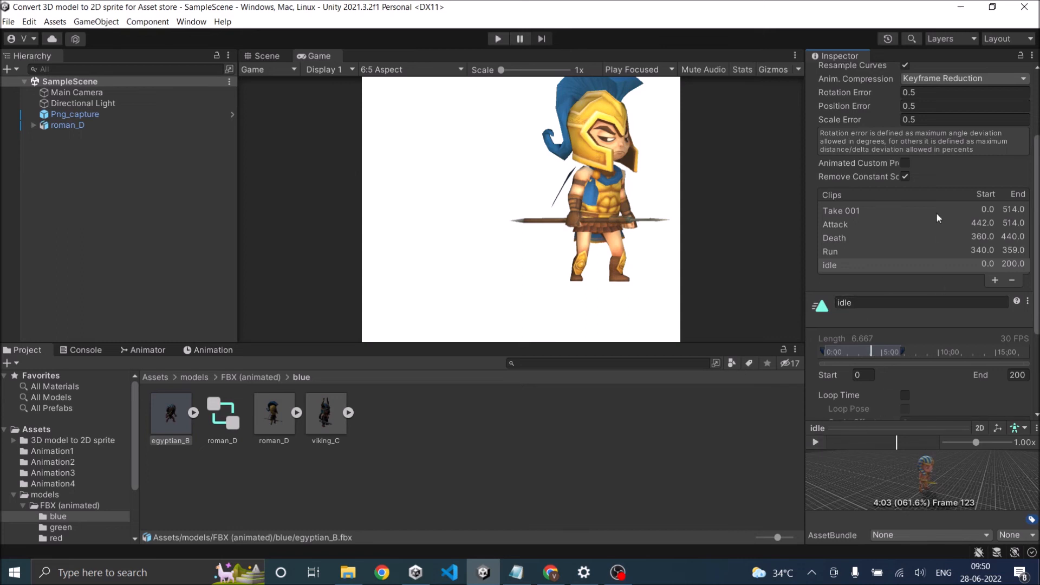
Step: Apply the clip changes and expand egyptian_B to reveal Attack, Death, idle and Run assets
{"action": "scroll", "scroll_direction": "down", "scroll_amount": 3}
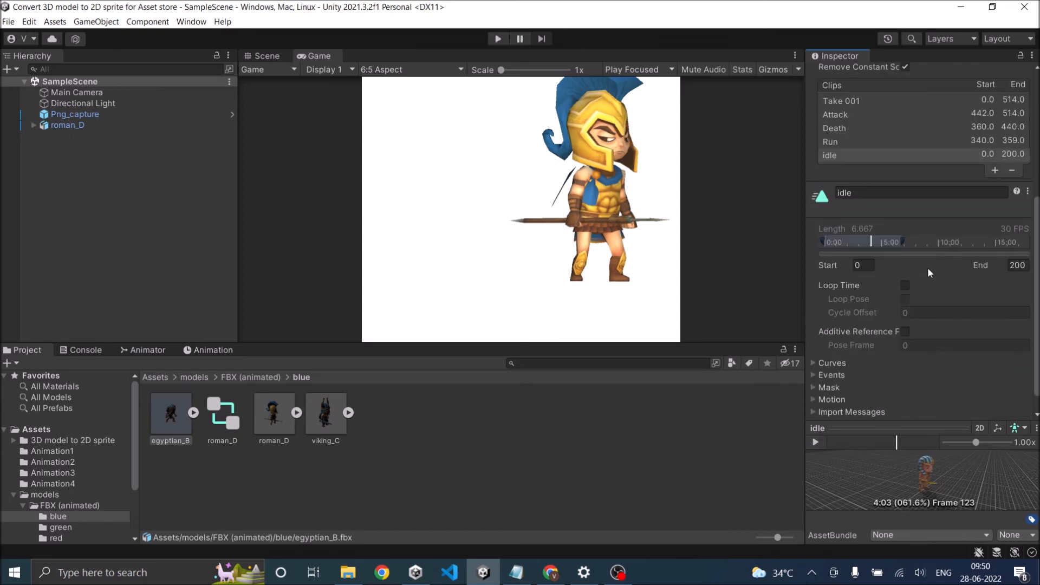
{"action": "left_click", "coordinate": [1014, 408]}
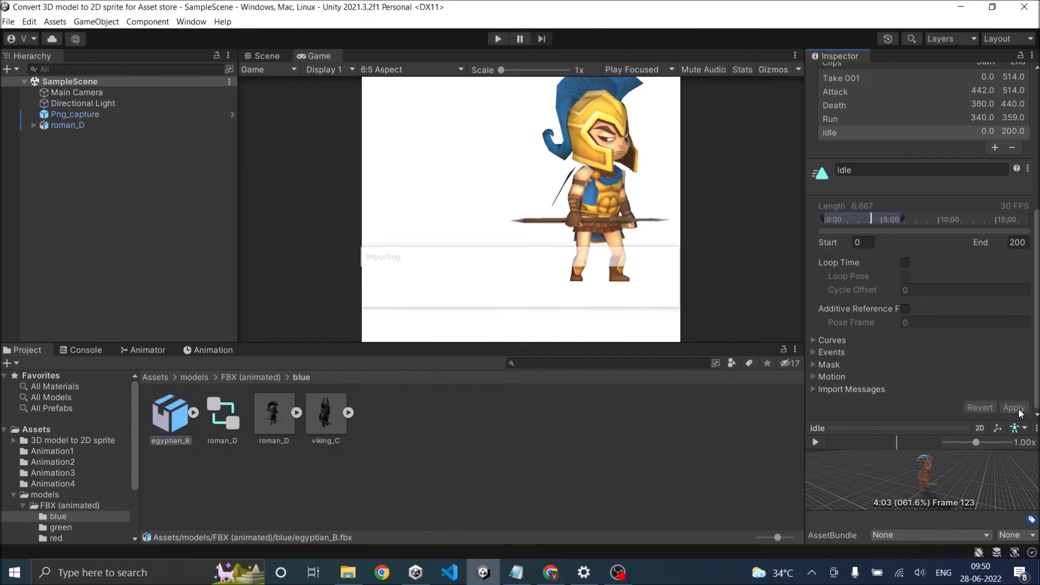
{"action": "left_click", "coordinate": [194, 412]}
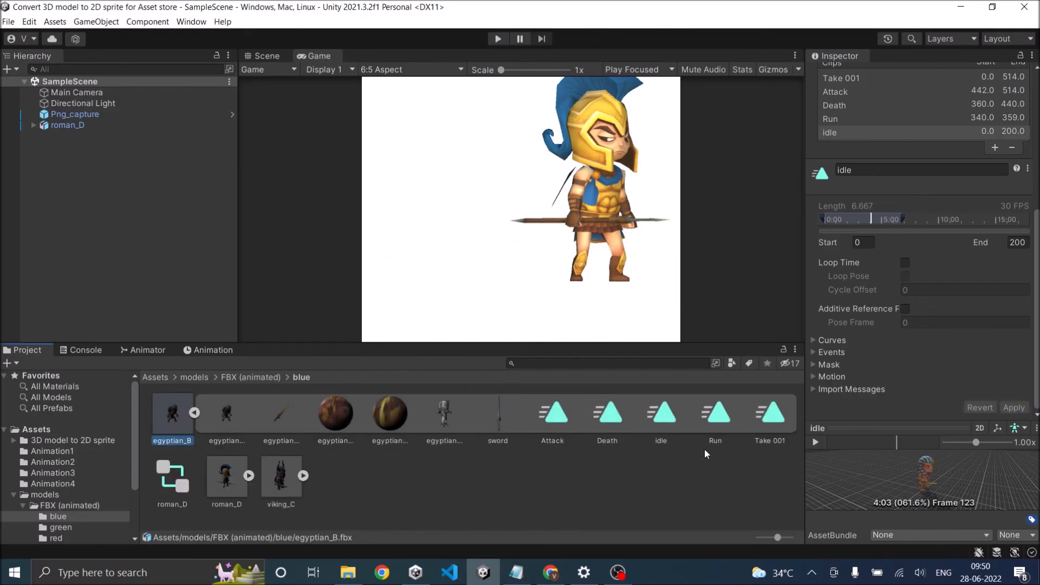
{"action": "mouse_move", "coordinate": [719, 435]}
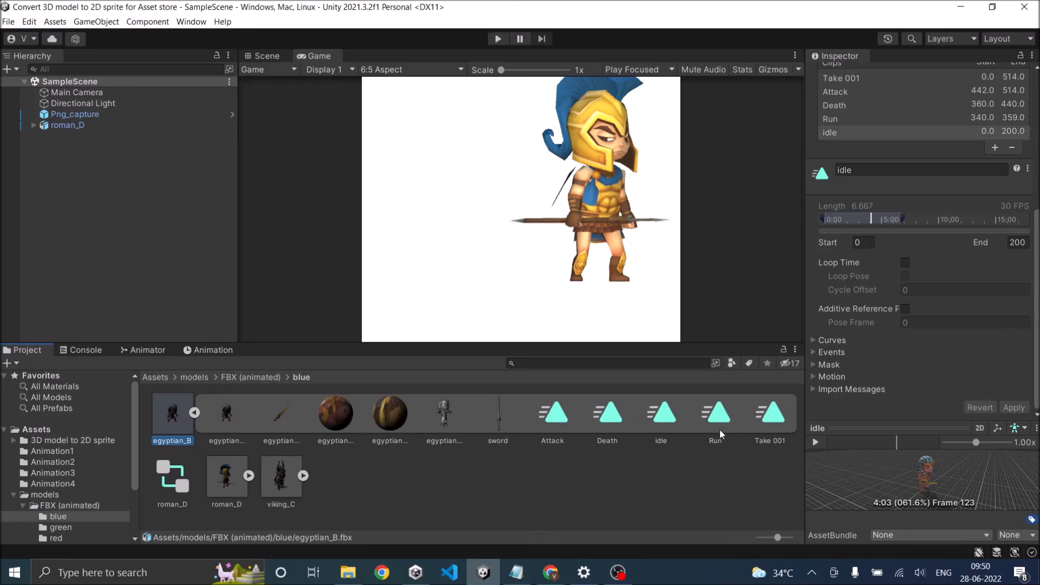